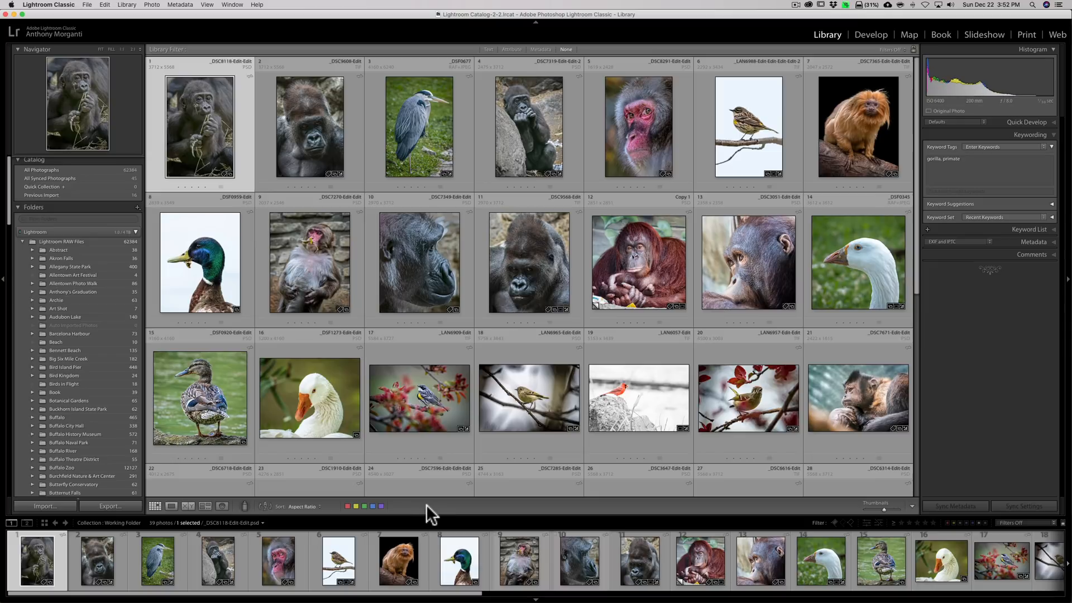
Activate the Painter spray can and show the list of paintable attributes
key("t")
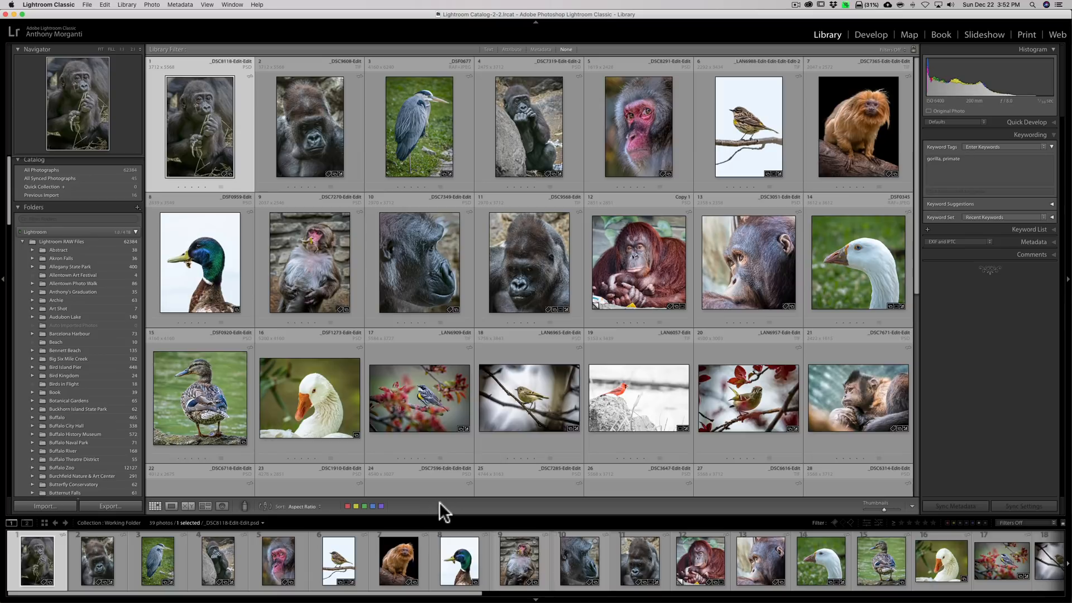
mouse_move(910, 514)
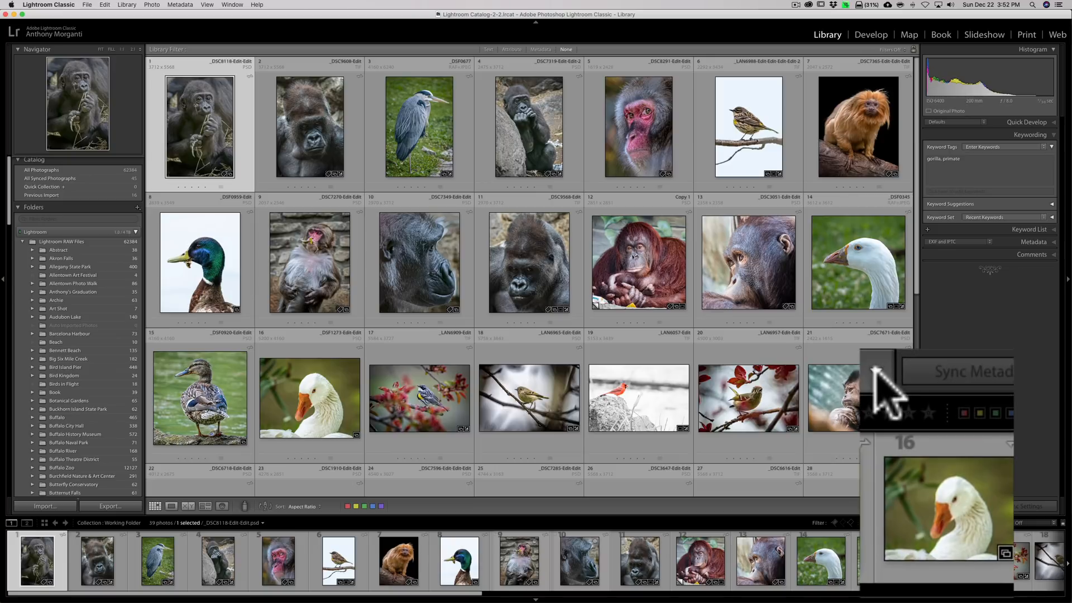
left_click(879, 371)
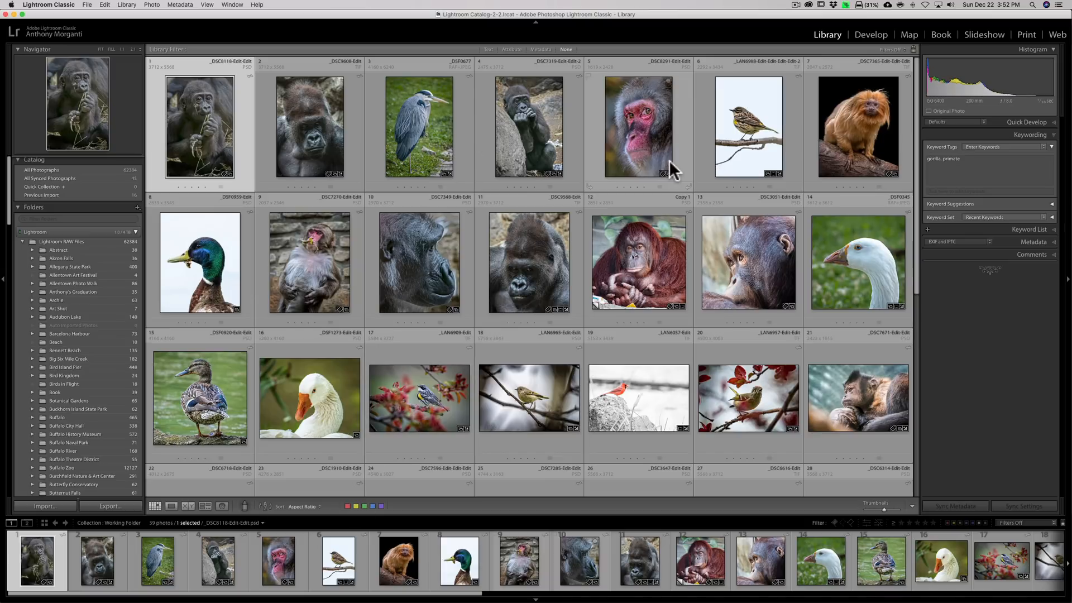
mouse_move(667, 167)
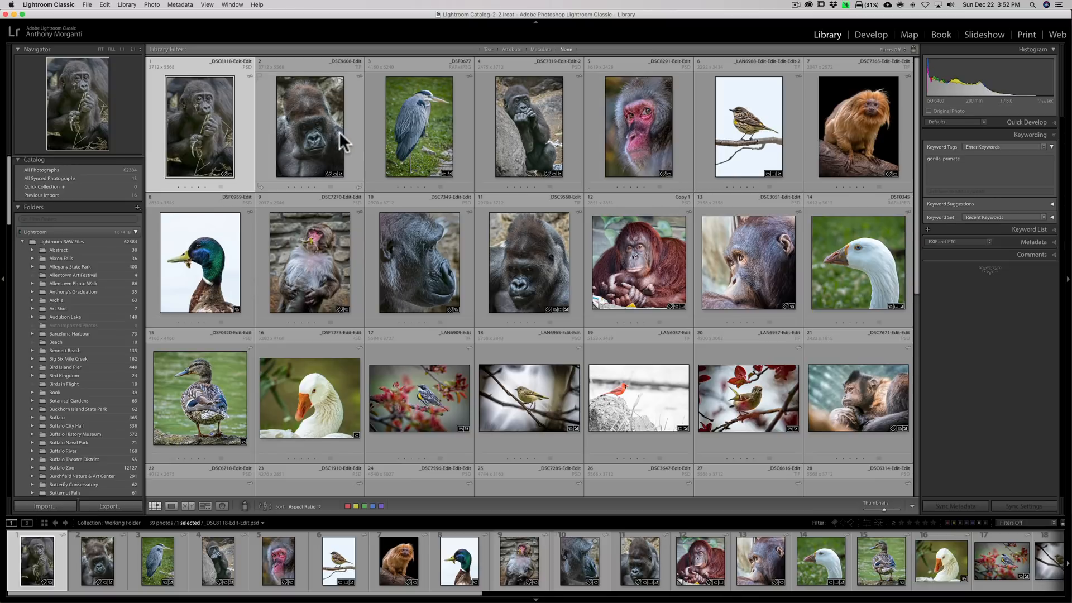
mouse_move(659, 226)
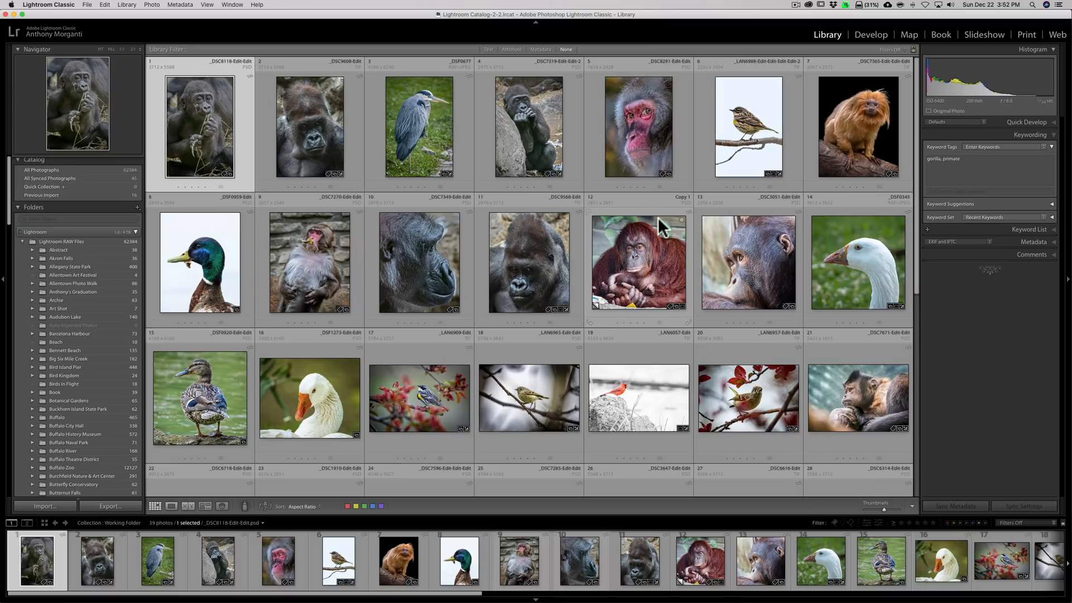
mouse_move(661, 226)
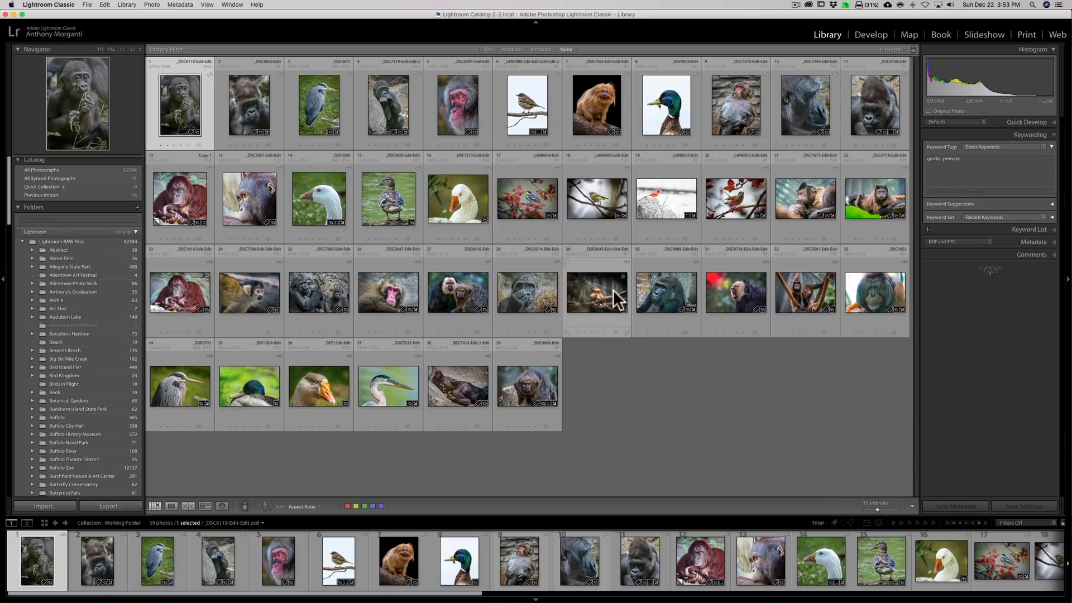
mouse_move(249, 500)
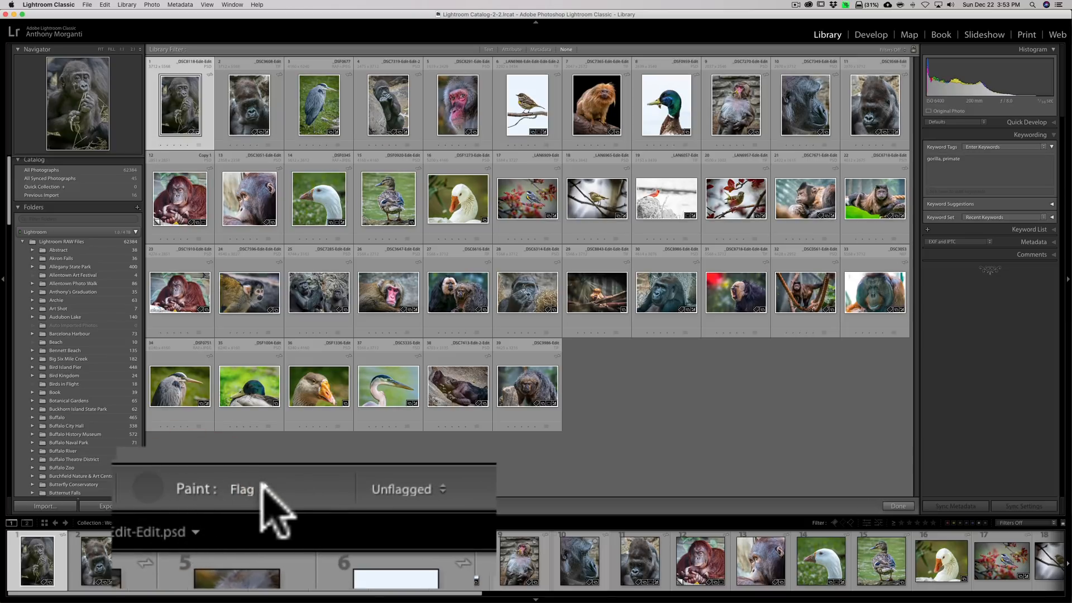
left_click(246, 489)
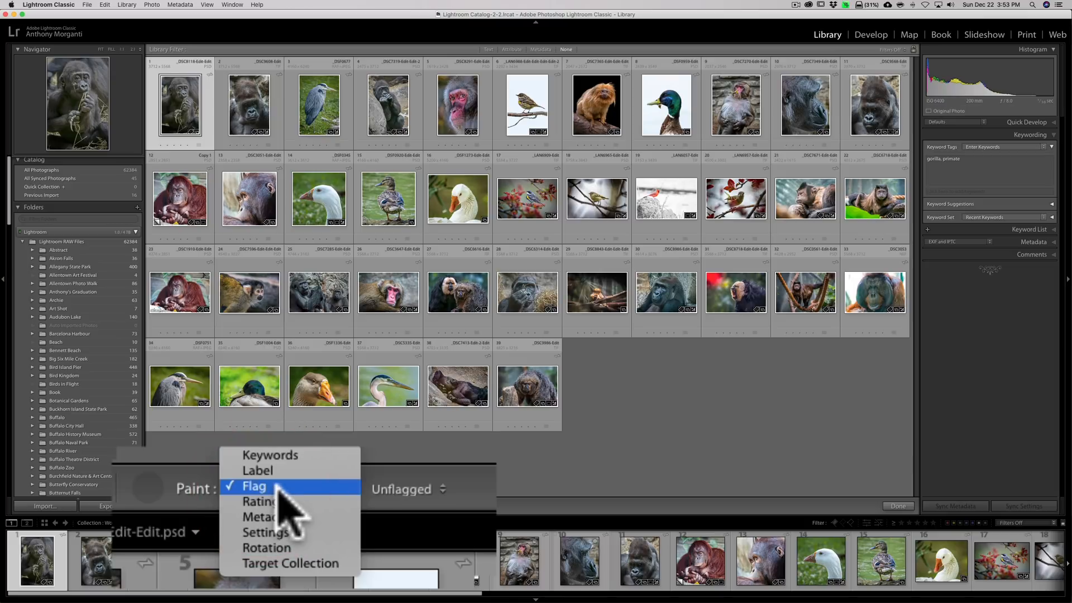
mouse_move(300, 506)
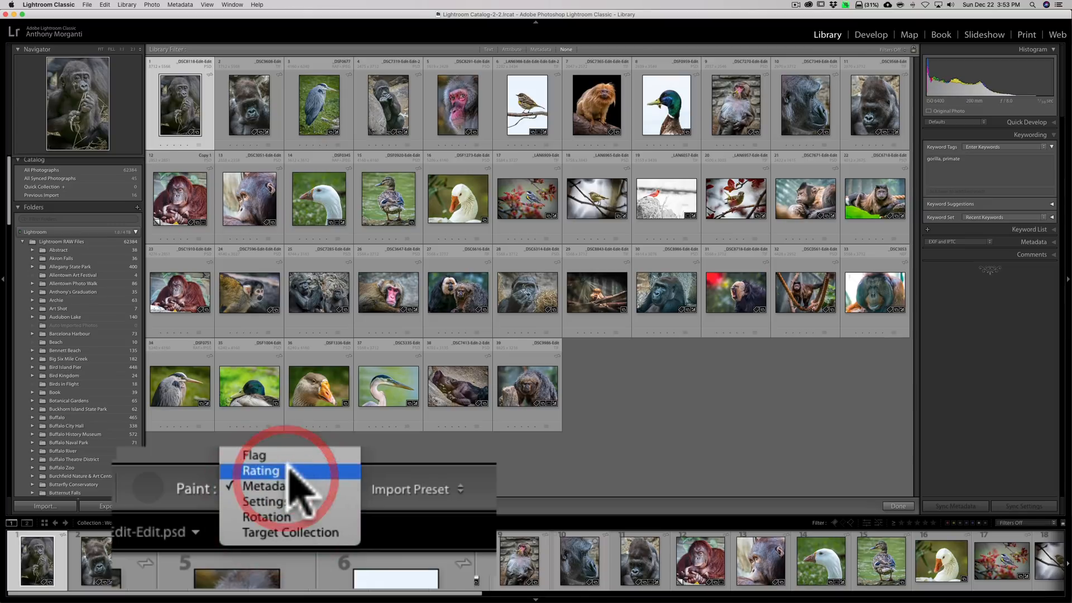
Set the Painter to stamp a five-star Rating and pick the spray can up again
left_click(260, 470)
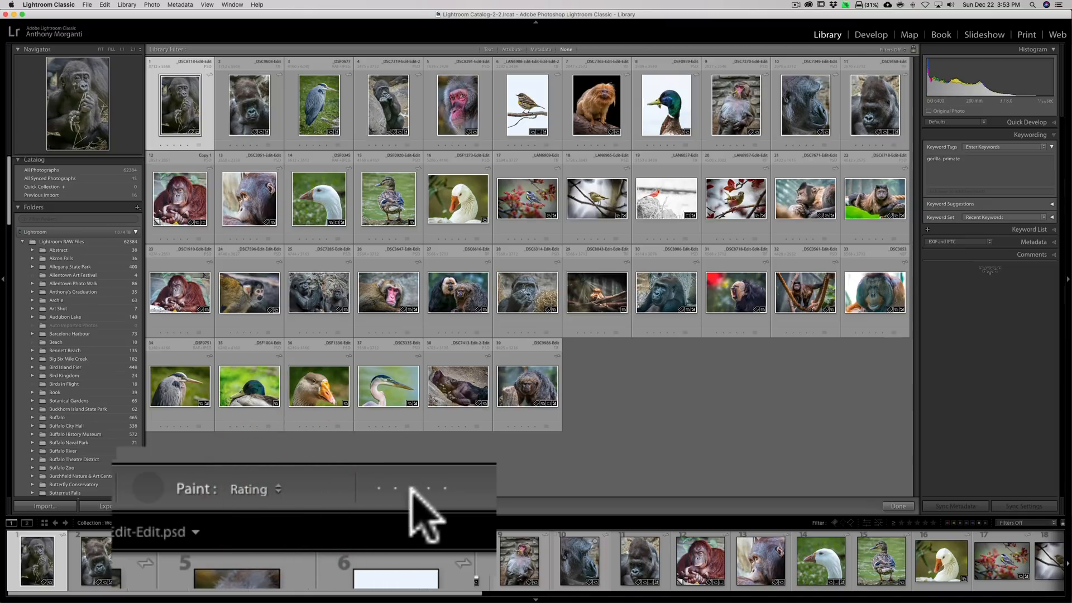
mouse_move(462, 519)
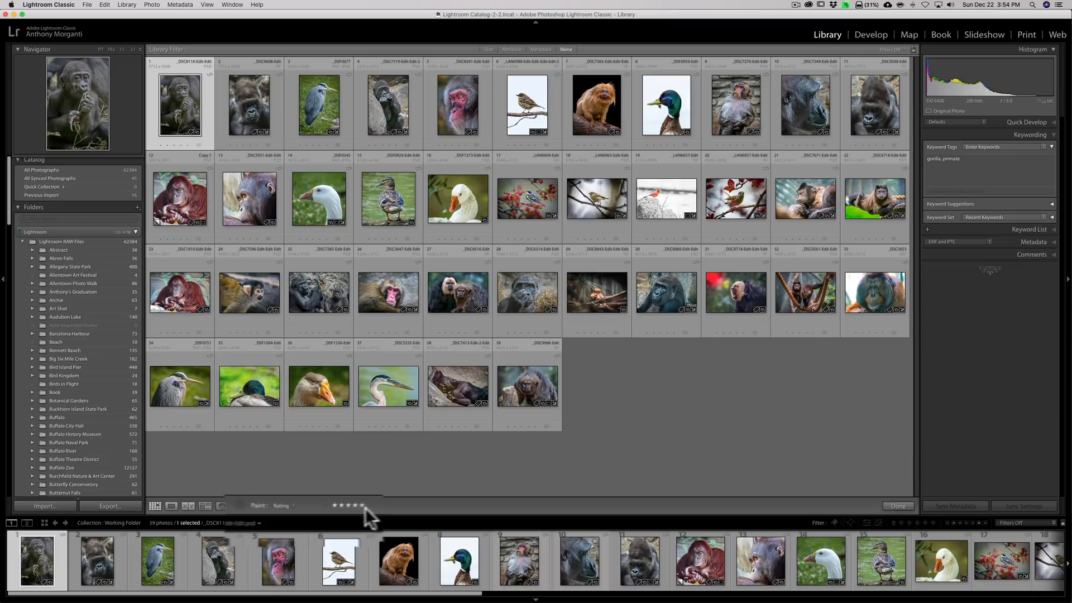
left_click(359, 507)
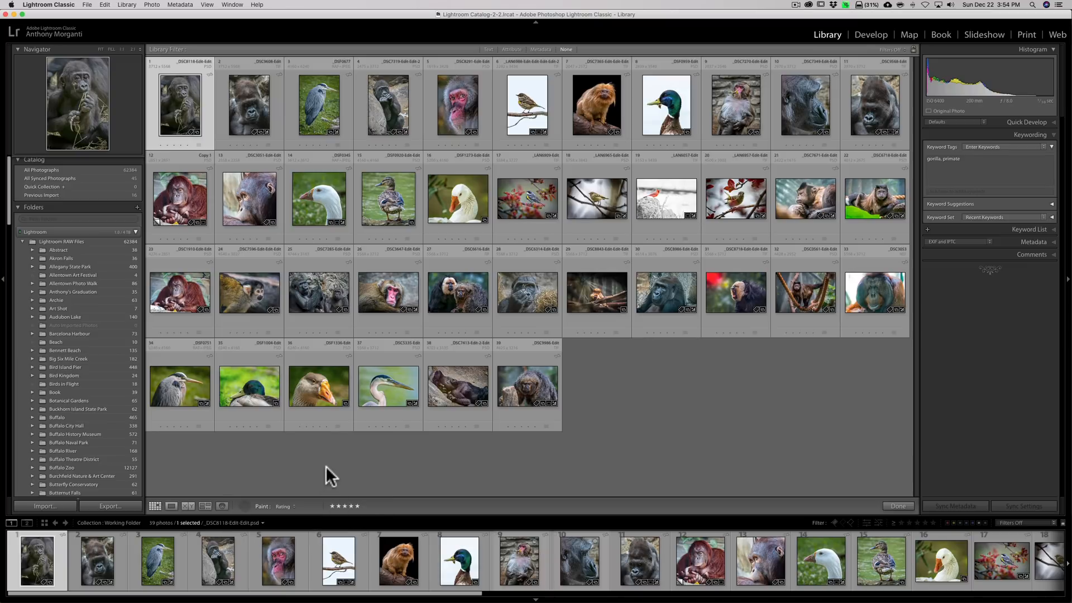
left_click(244, 506)
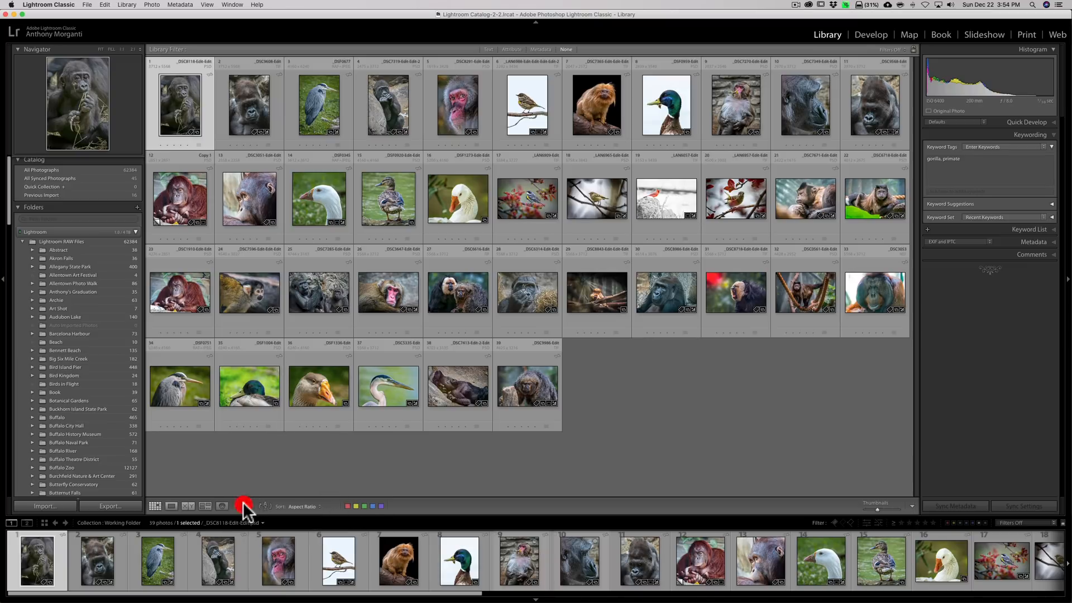
left_click(221, 505)
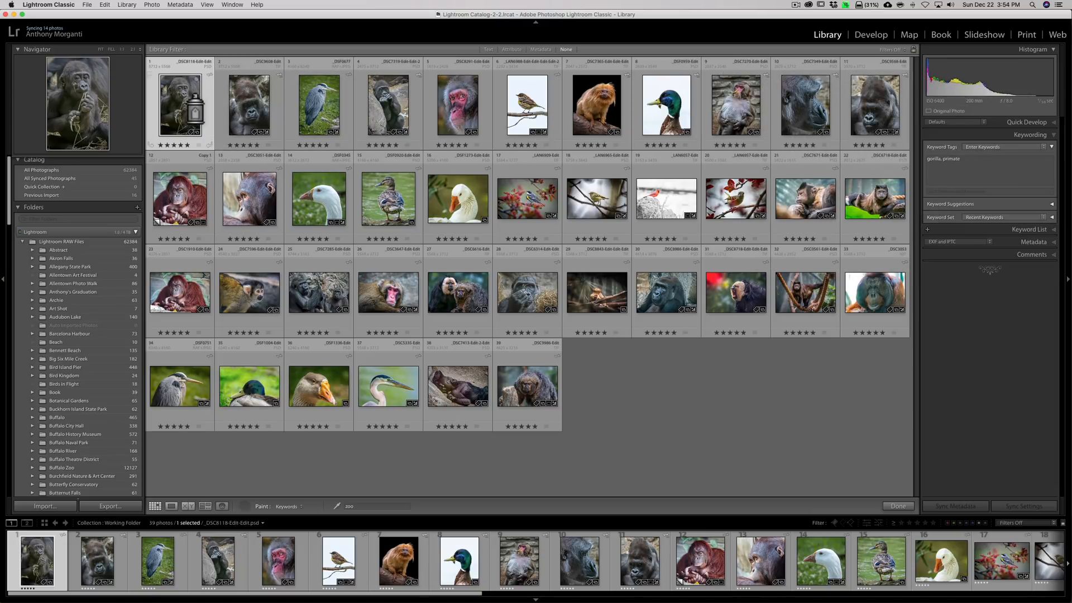
Paint the keyword 'zoo' onto the gorilla, heron, macaque, duck and resting animal photos
left_click(177, 106)
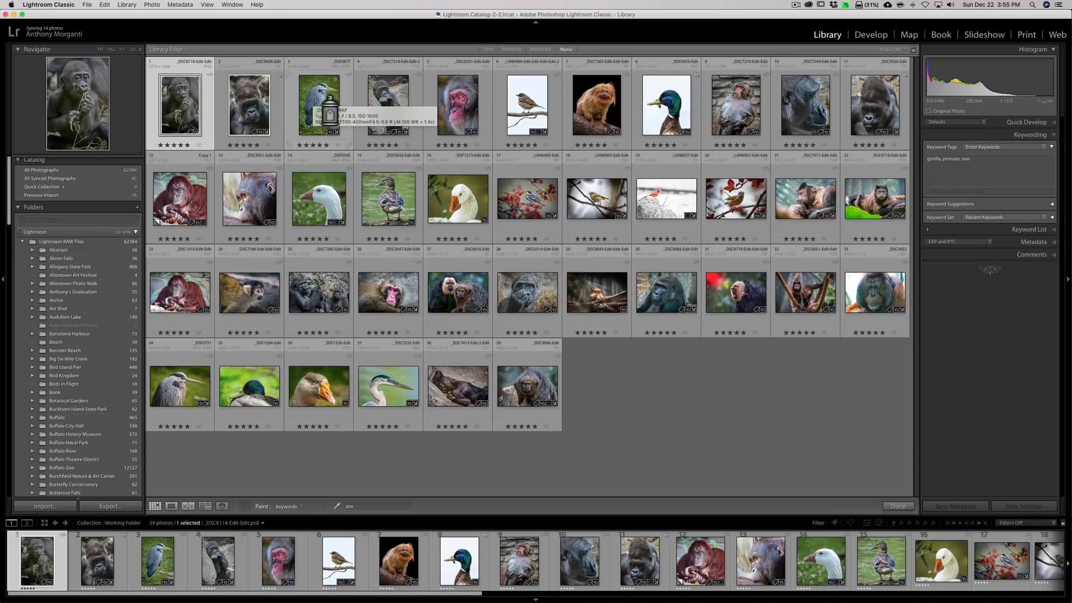
left_click(386, 103)
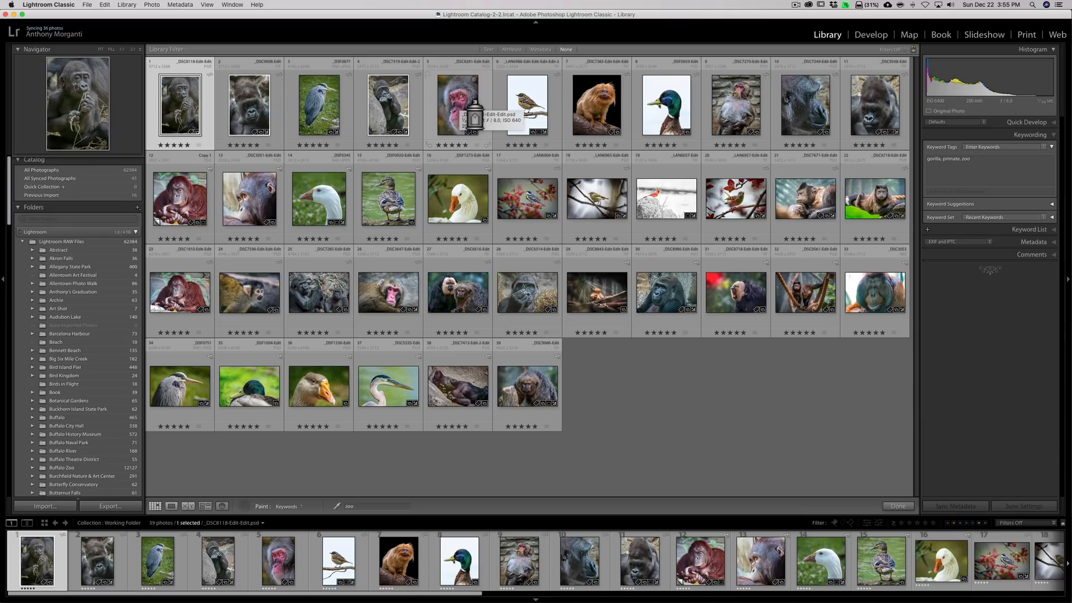
left_click(595, 104)
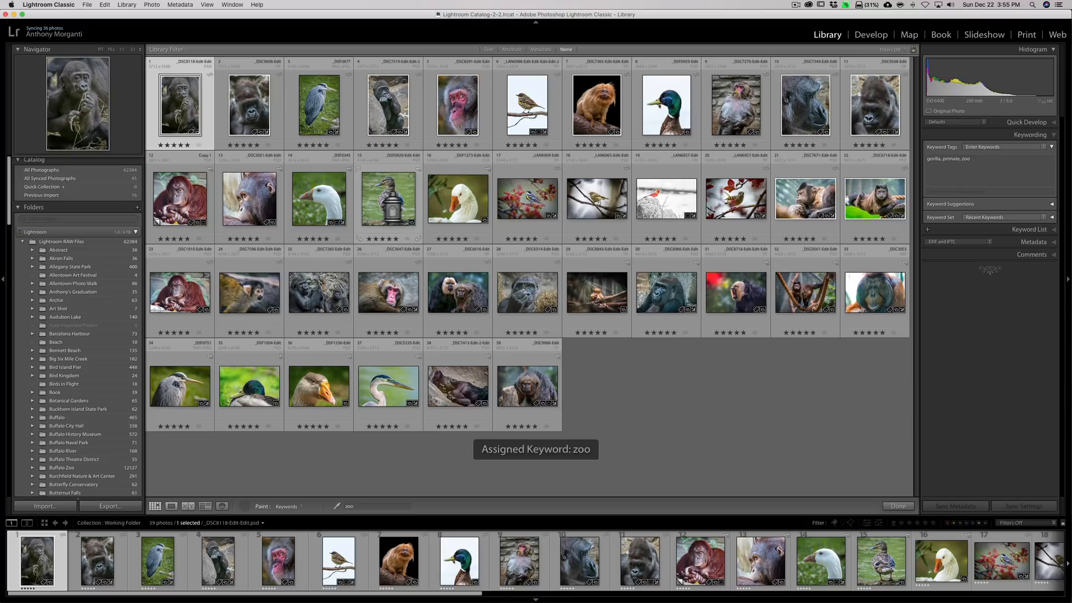
left_click(180, 199)
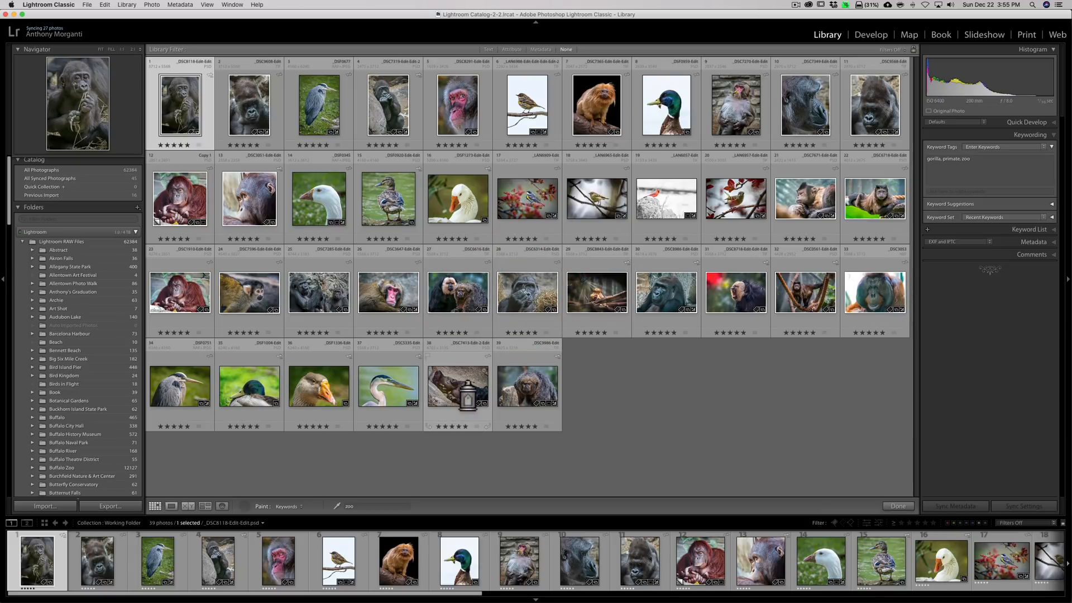
left_click(526, 384)
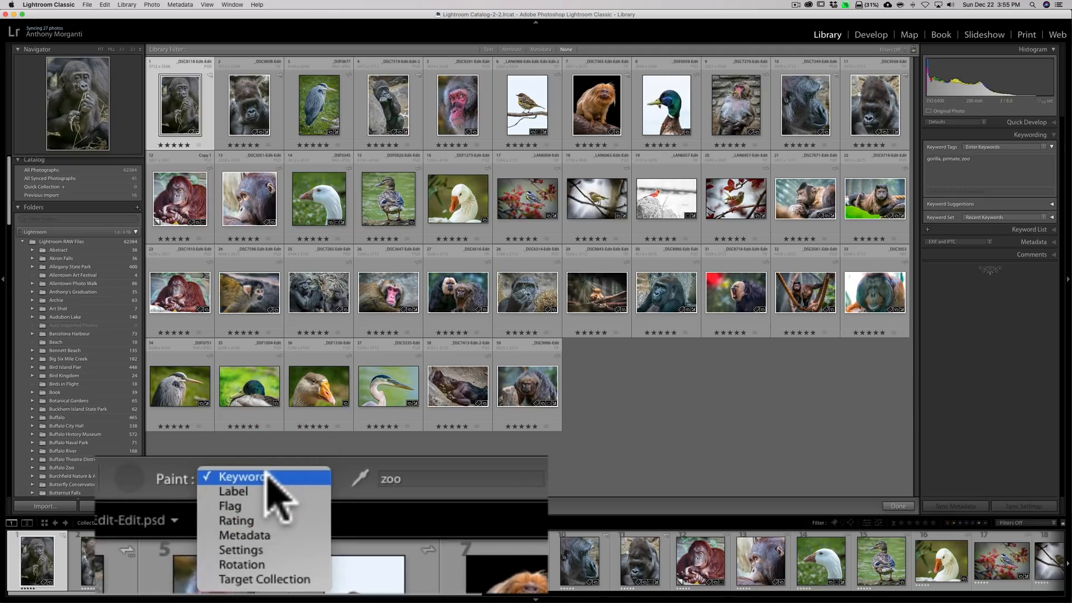
Switch the Painter back to Flag mode and choose Flagged as the painted status
left_click(234, 492)
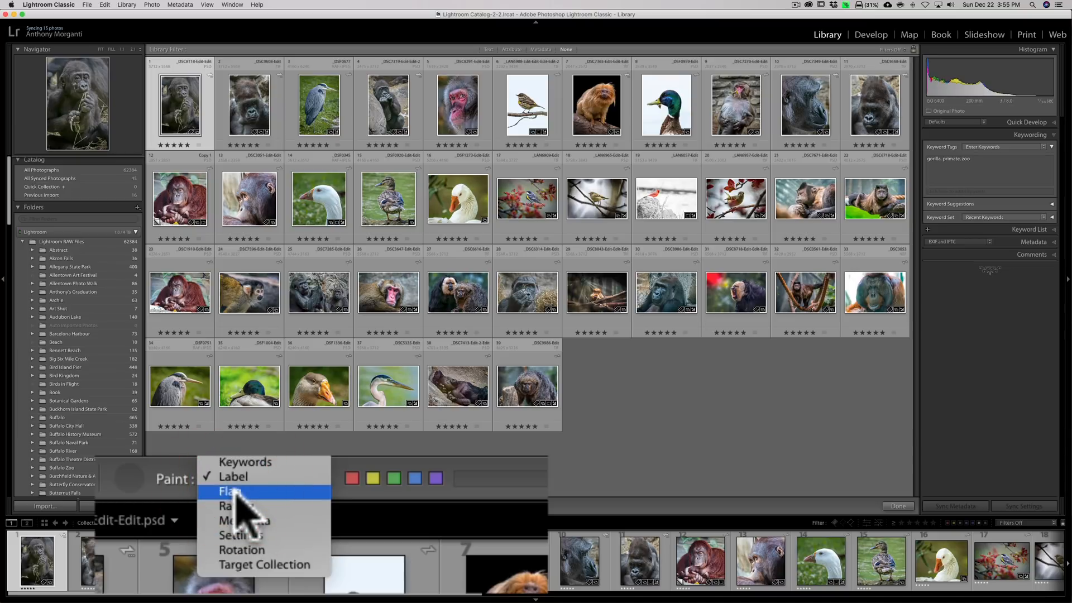
left_click(230, 491)
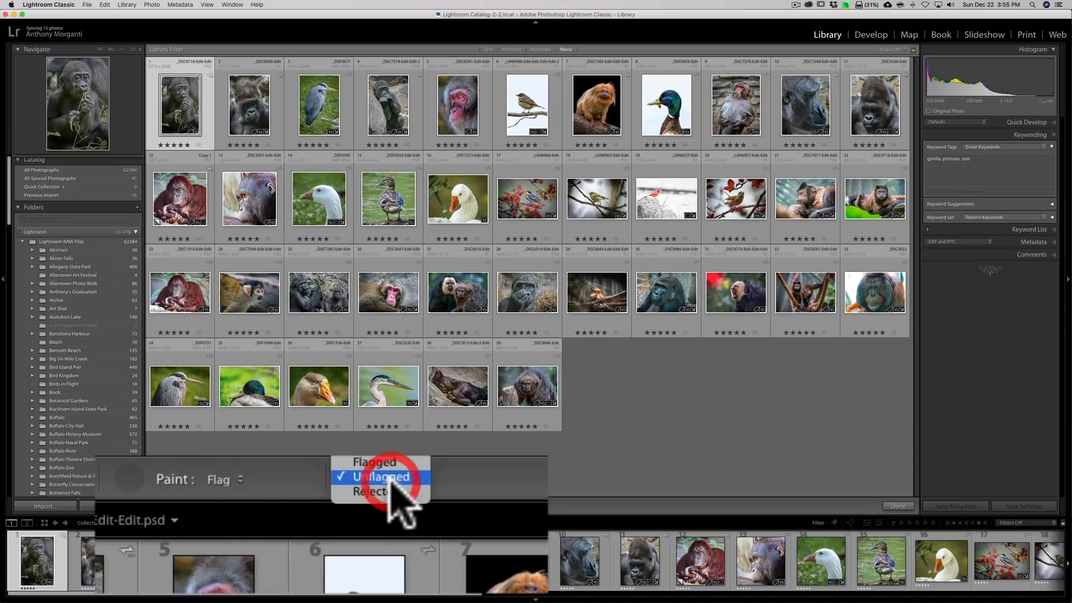
left_click(375, 462)
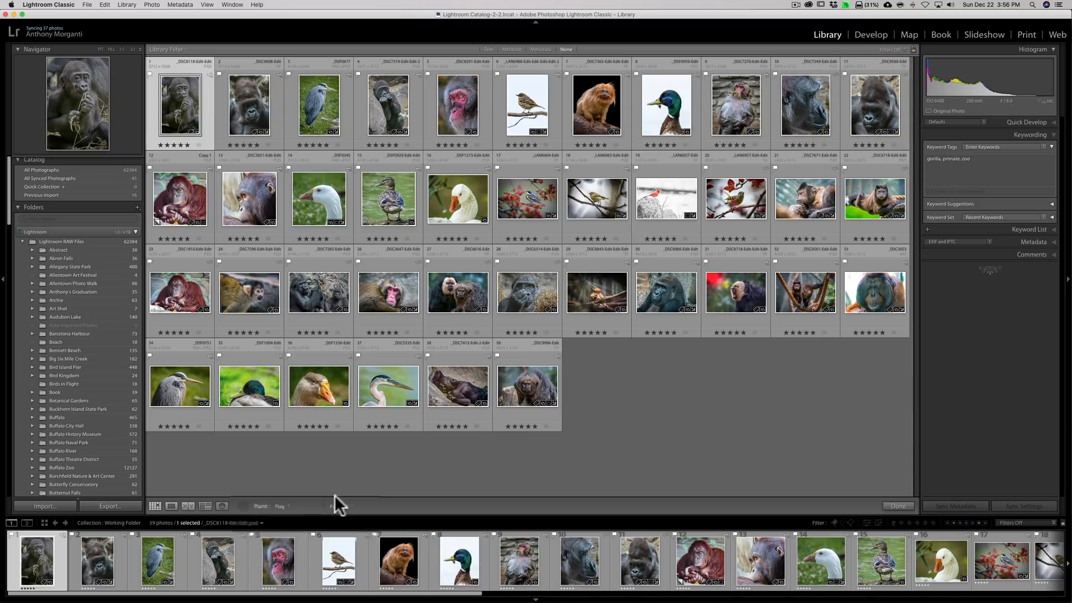
Change the Painter's attribute to Metadata so a metadata preset can be applied
left_click(280, 506)
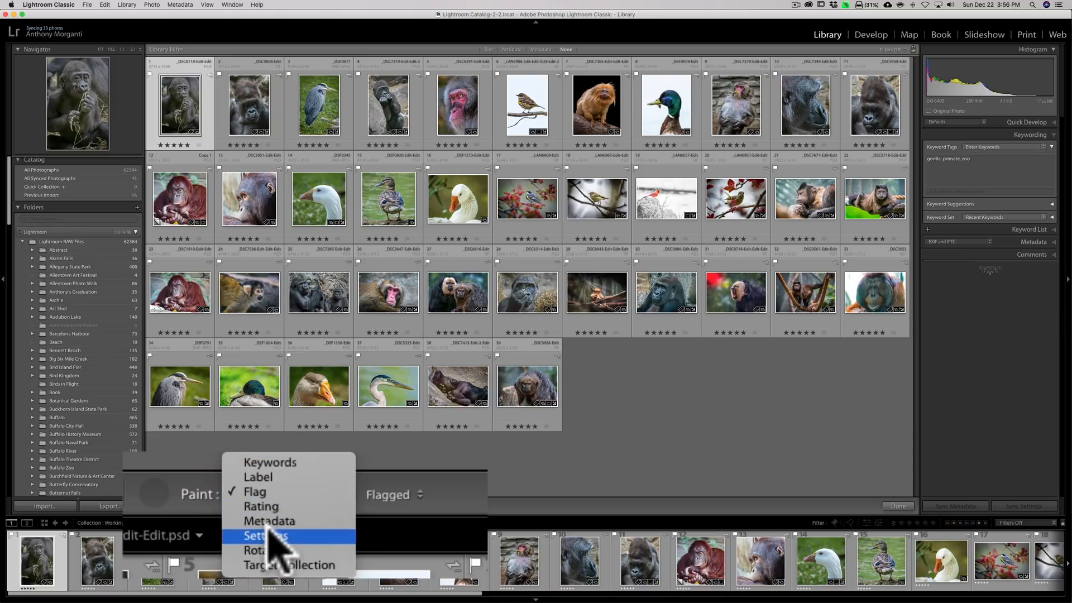
left_click(270, 520)
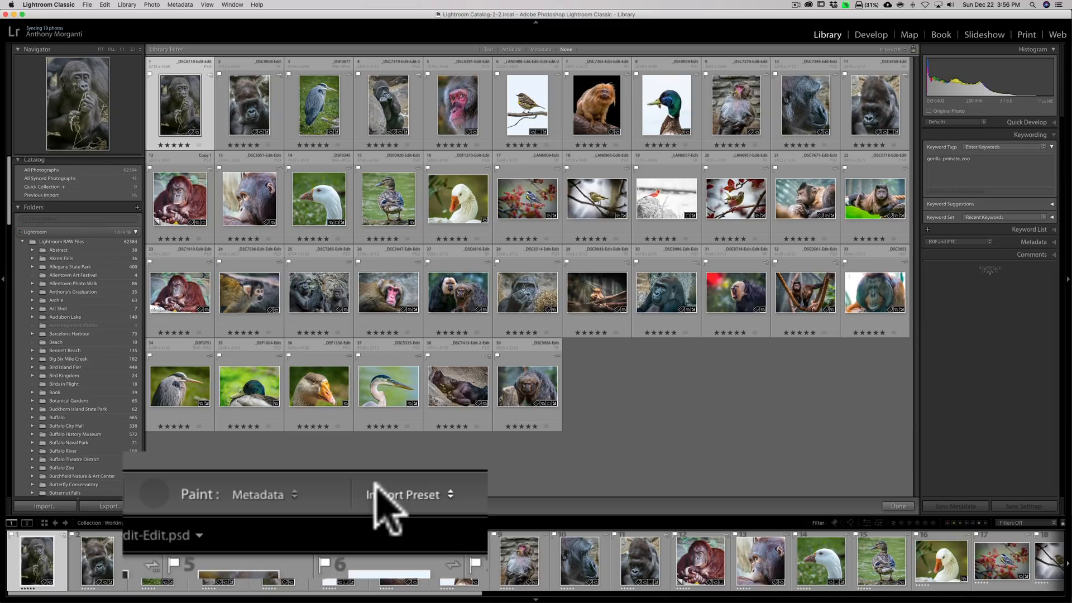
mouse_move(404, 499)
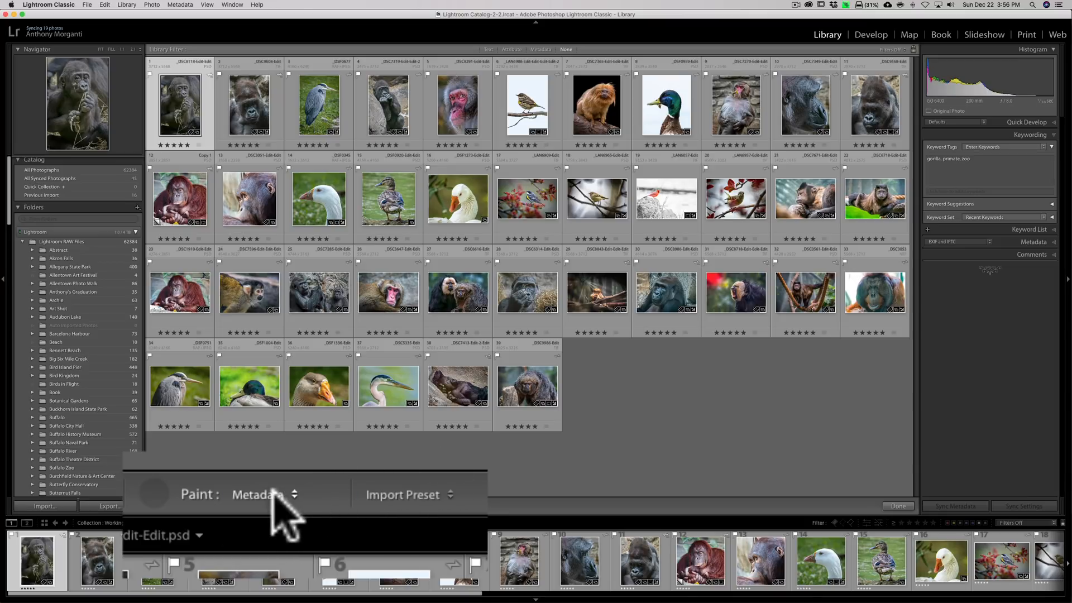
Set the Painter to Settings using the B&W Feelings develop preset
left_click(264, 494)
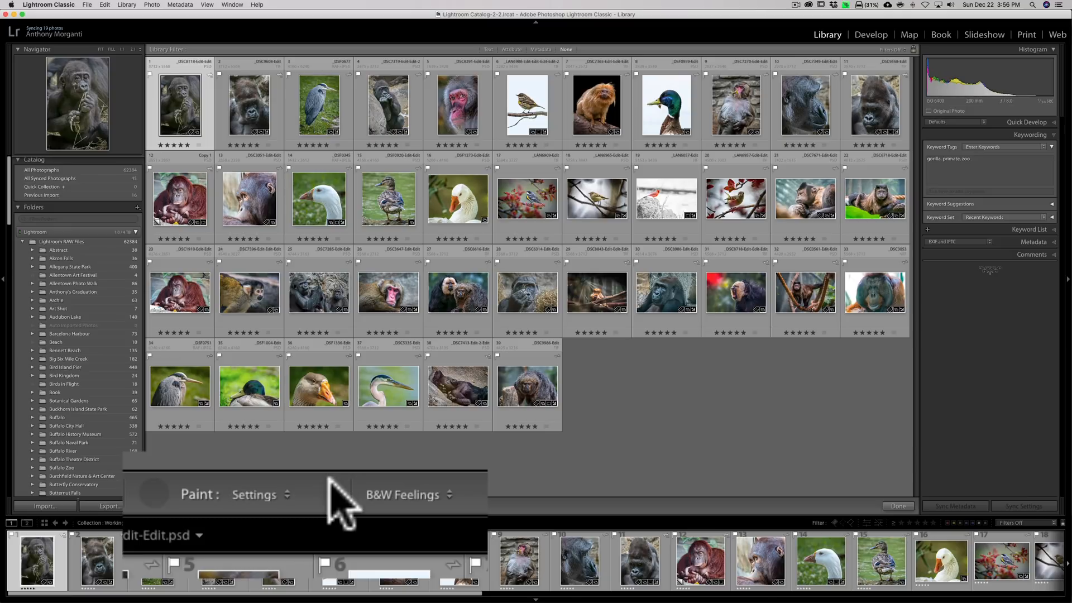
mouse_move(442, 516)
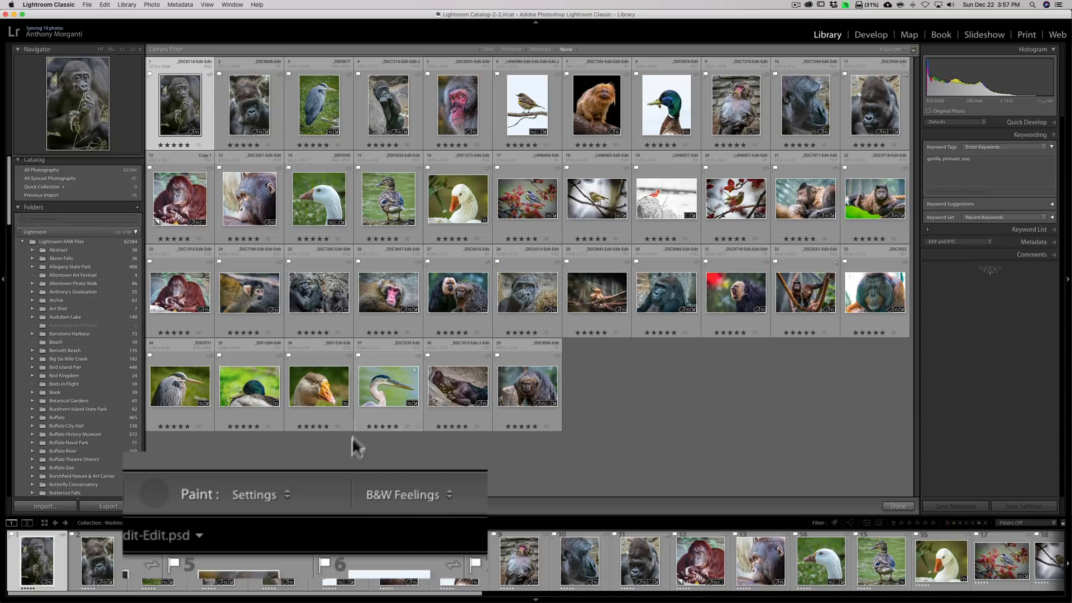
left_click(402, 493)
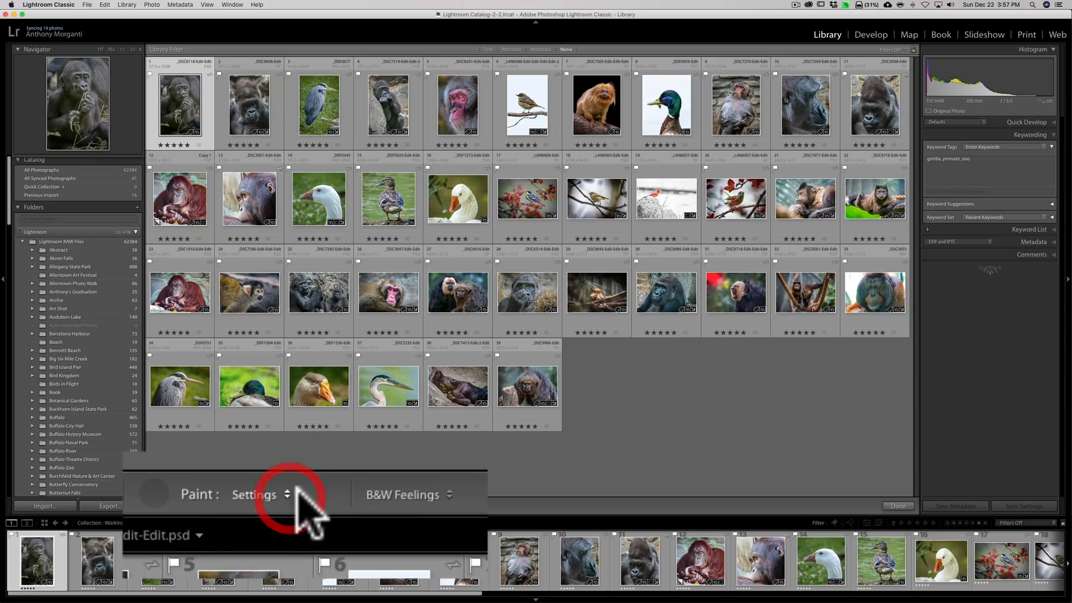
Set the Painter to Rotation with Rotate Right (CW) as the direction
left_click(261, 495)
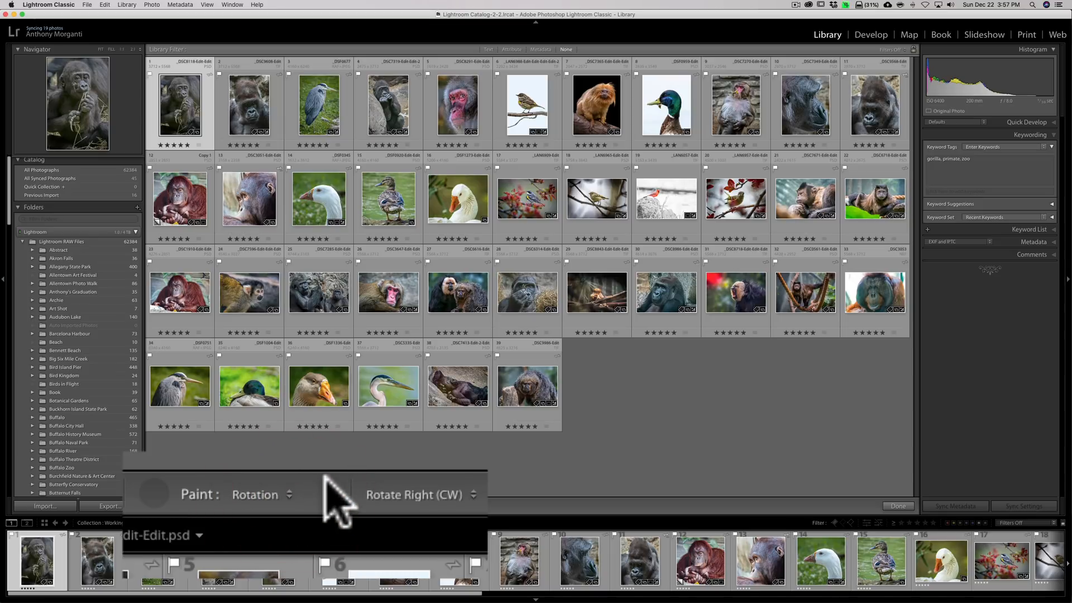
left_click(420, 494)
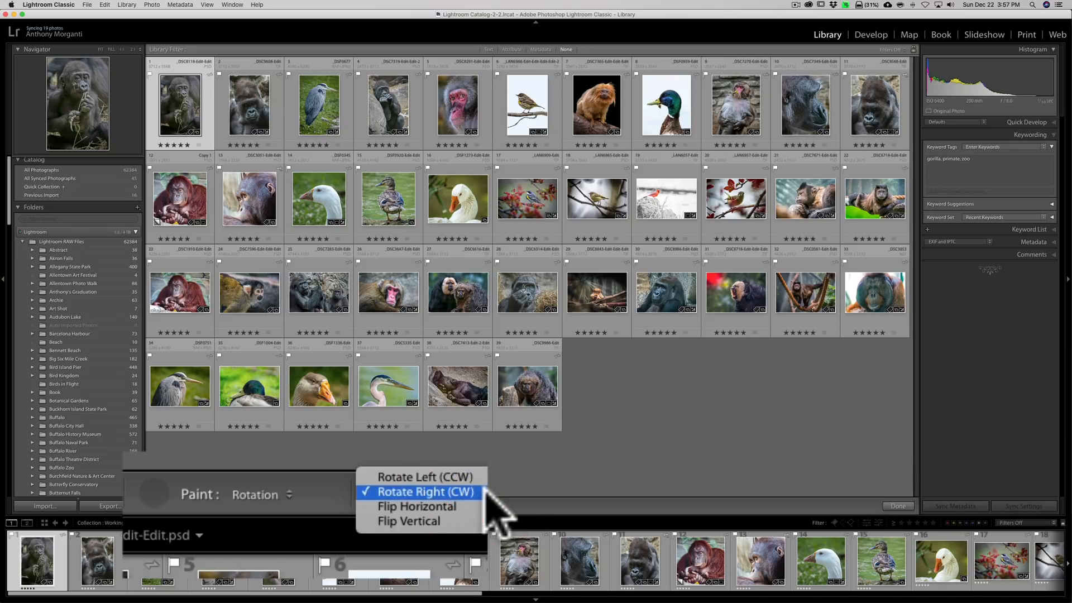
mouse_move(325, 509)
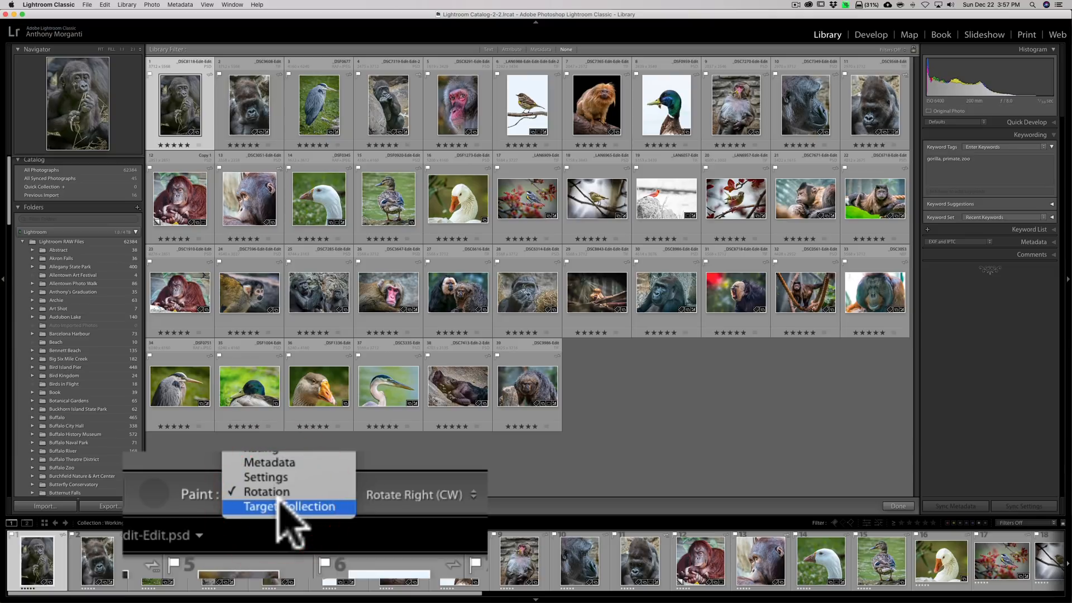
Aim the Painter at Target Collection so it adds photos to the Quick Collection
left_click(288, 507)
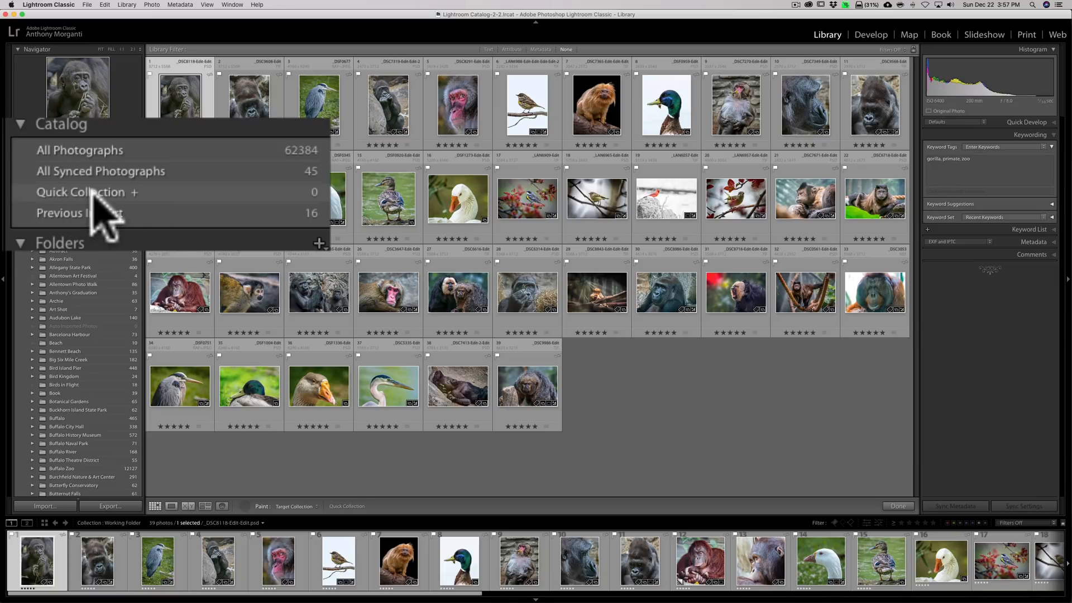
mouse_move(315, 215)
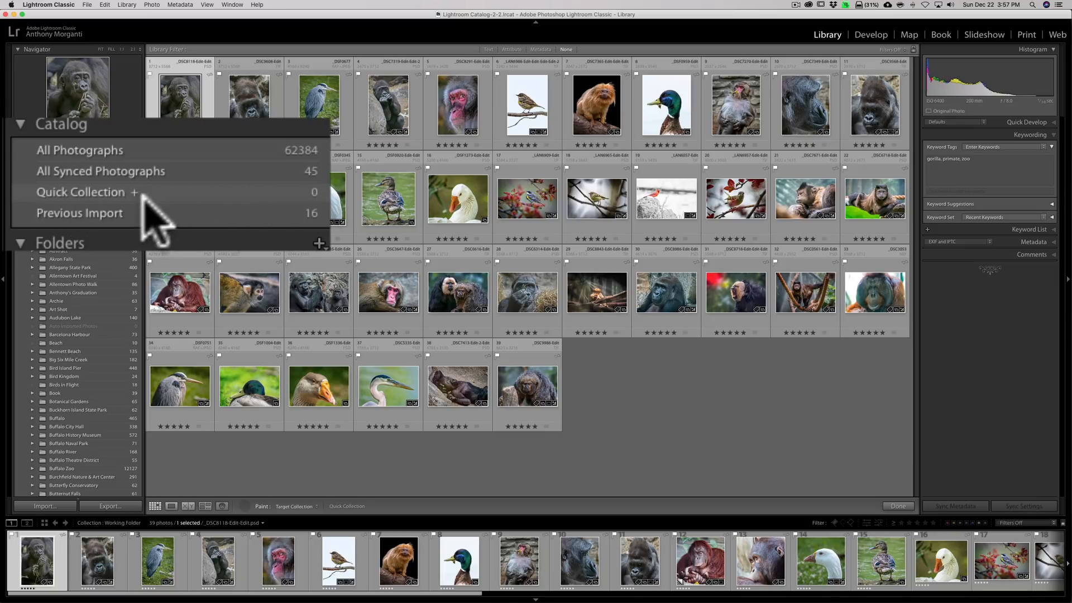
mouse_move(172, 216)
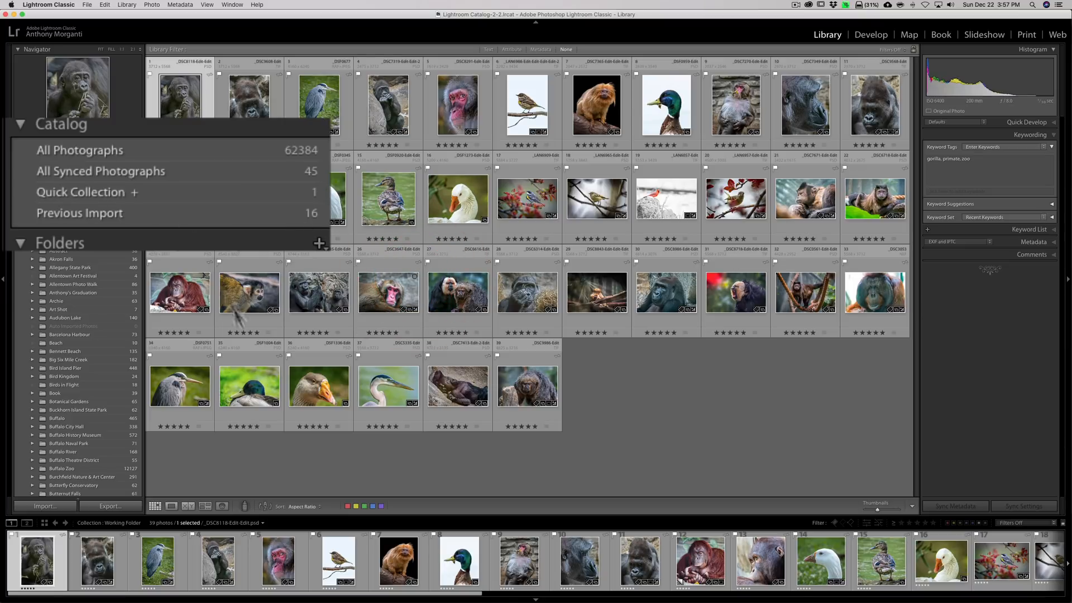
mouse_move(245, 512)
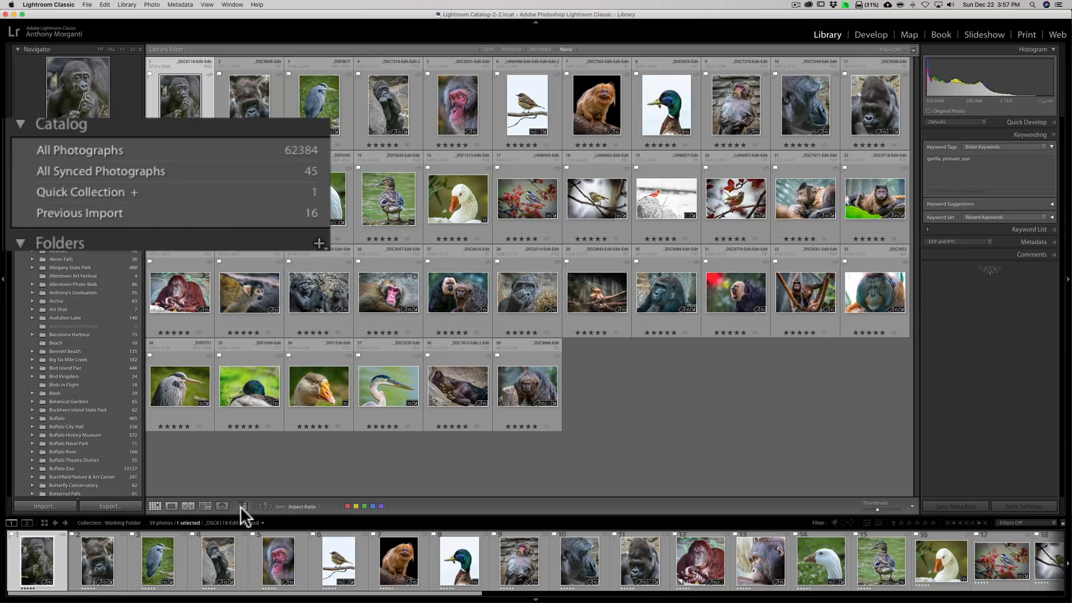
Pick up the Painter again, still targeting the Quick Collection
left_click(245, 506)
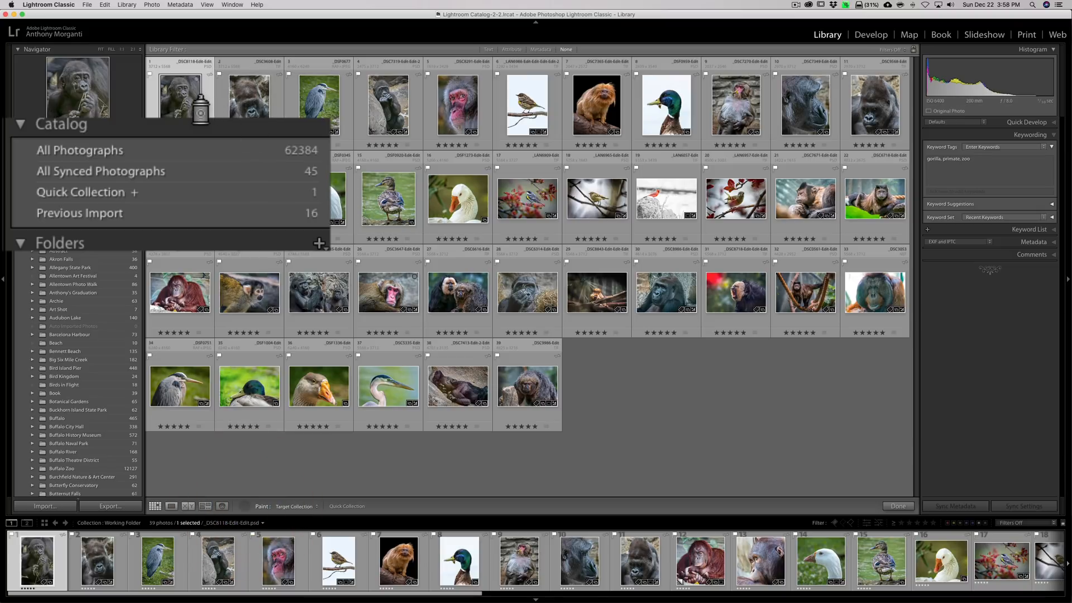
mouse_move(332, 212)
type("zoo, a")
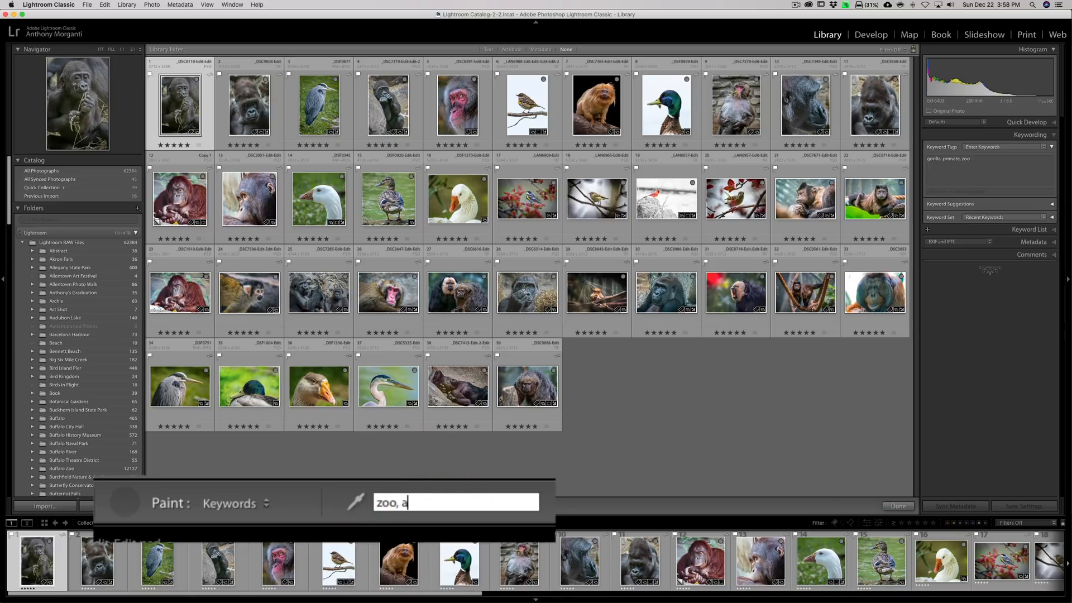
Enter the keywords 'zoo, animals' for the Painter and put the tool away
type("nimals")
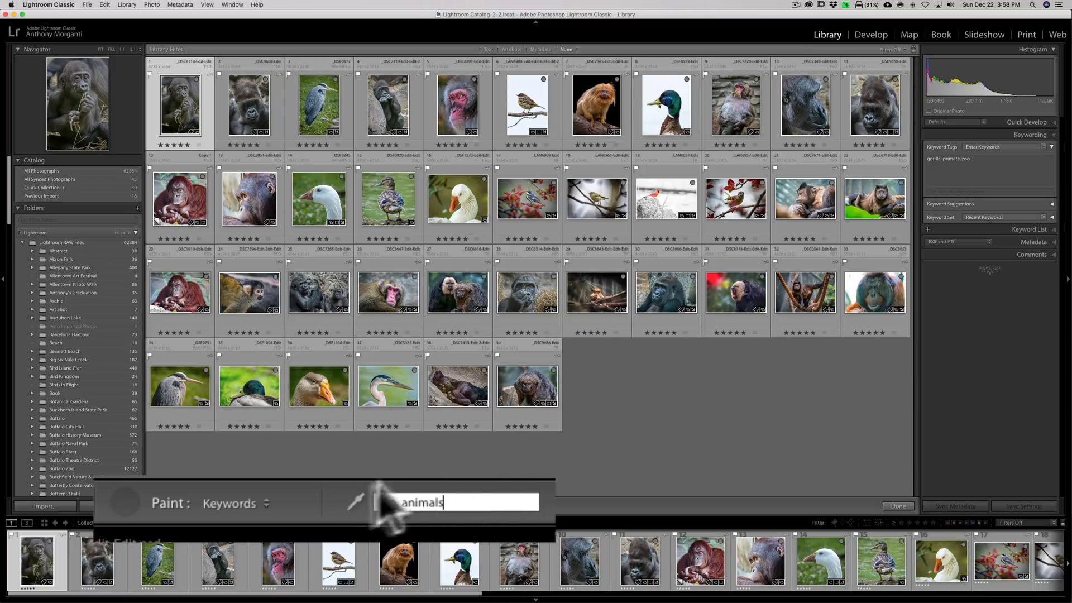
left_click(335, 510)
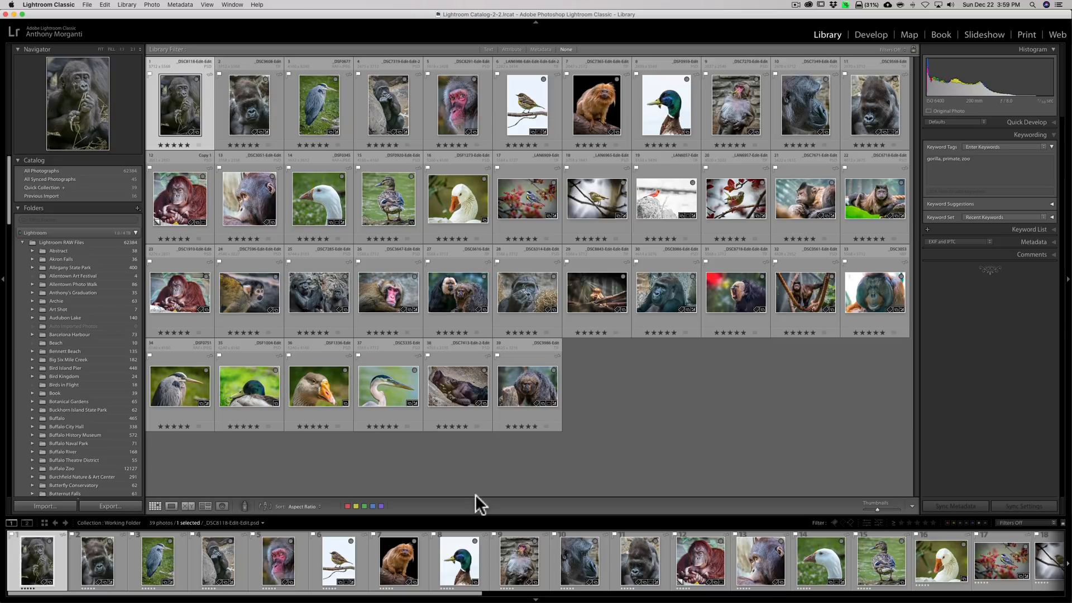
mouse_move(554, 448)
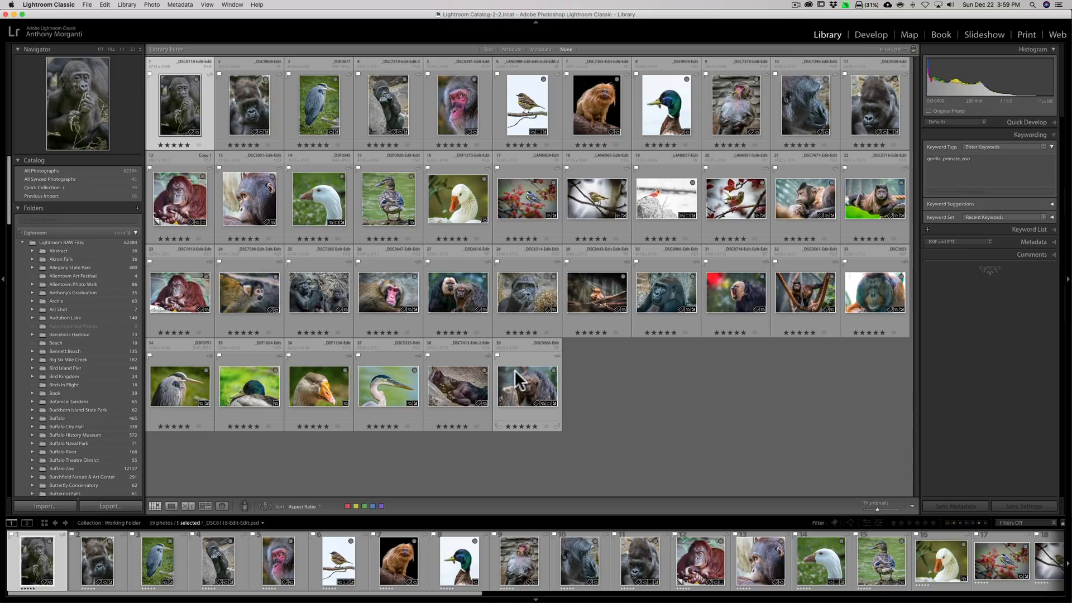
mouse_move(523, 380)
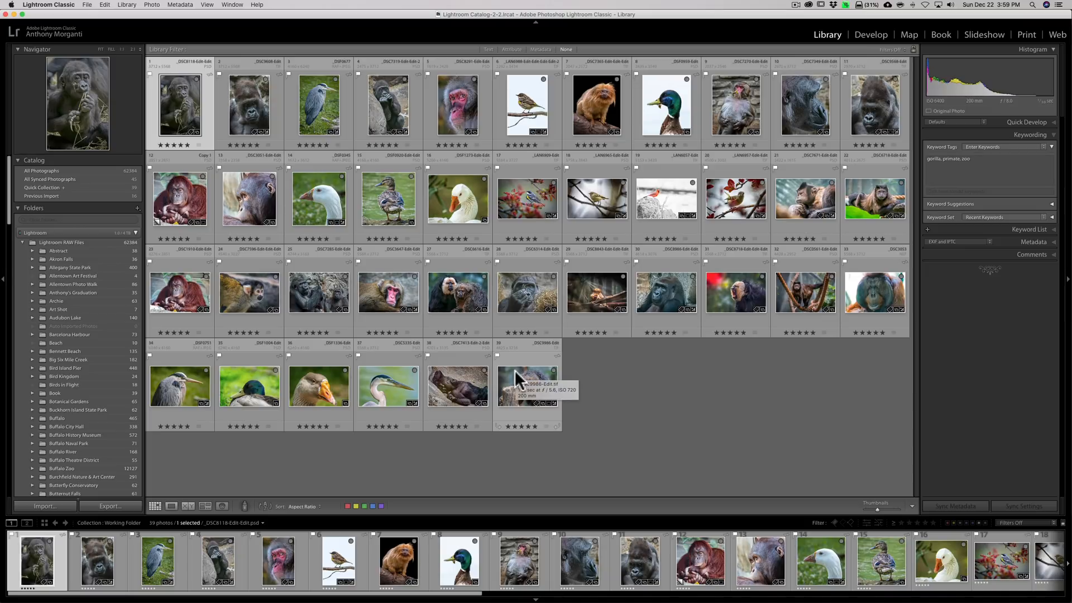